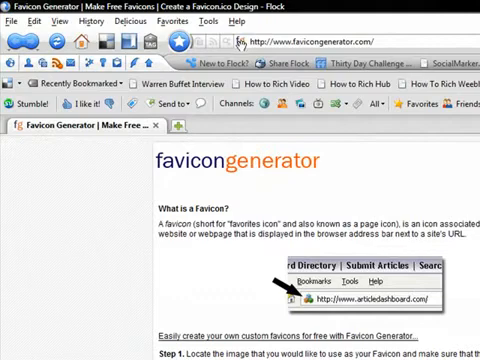
{"action": "mouse_move", "coordinate": [92, 296]}
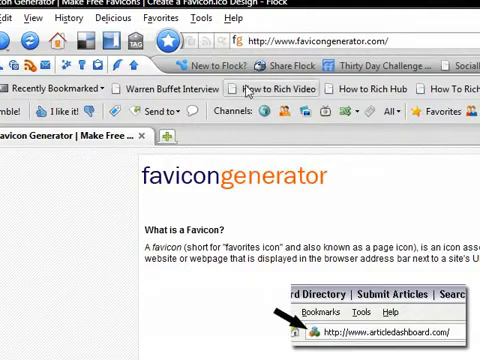
Step: Scroll the picture folder's thumbnails to find the image to use as the favicon source
{"action": "scroll", "scroll_direction": "down", "scroll_amount": 3}
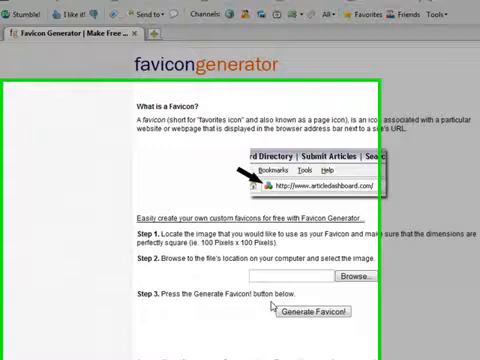
{"action": "scroll", "scroll_direction": "down", "scroll_amount": 3}
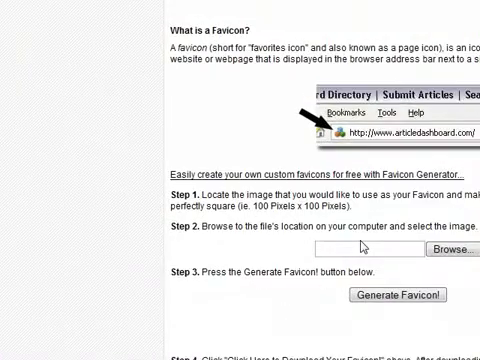
{"action": "scroll", "scroll_direction": "down", "scroll_amount": 3}
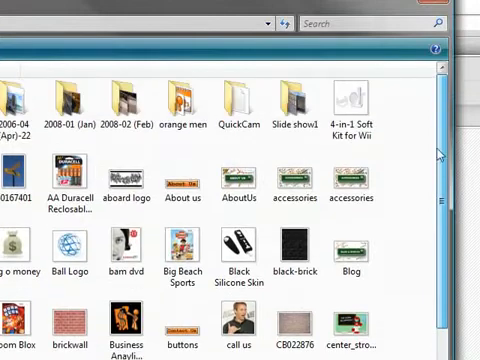
{"action": "scroll", "scroll_direction": "down", "scroll_amount": 3}
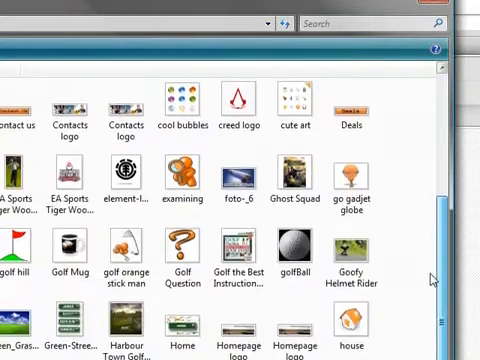
{"action": "scroll", "scroll_direction": "down", "scroll_amount": 3}
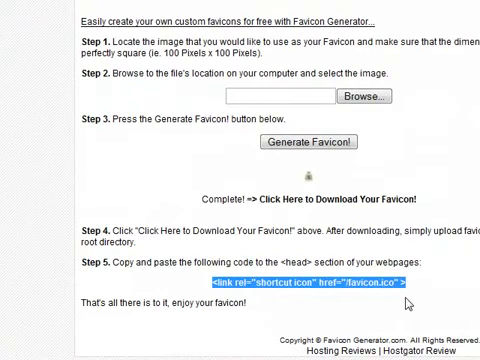
{"action": "mouse_move", "coordinate": [428, 302]}
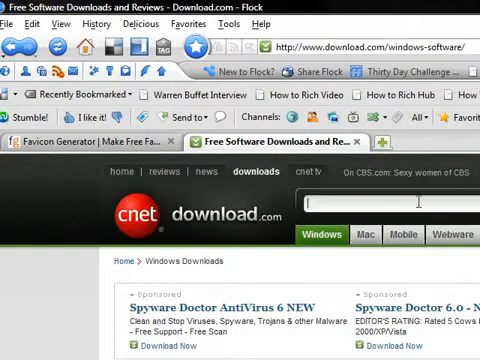
Step: Search download.com for "core" to find the Core FTP program
{"action": "type", "text": "core"}
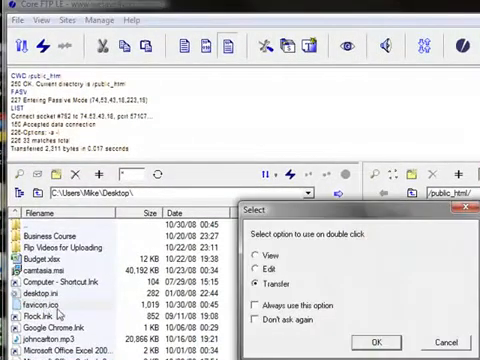
{"action": "mouse_move", "coordinate": [352, 318]}
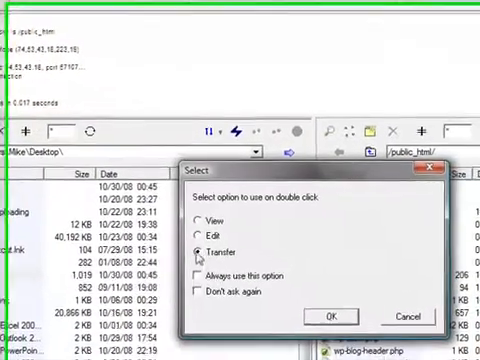
Step: Confirm opening the remote php file for editing in Core FTP
{"action": "left_click", "coordinate": [356, 316]}
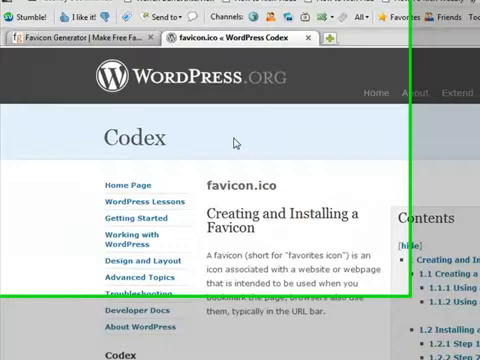
Step: Reach Step 5 on the Codex page and select the sample shortcut-icon link line to copy
{"action": "scroll", "scroll_direction": "down", "scroll_amount": 3}
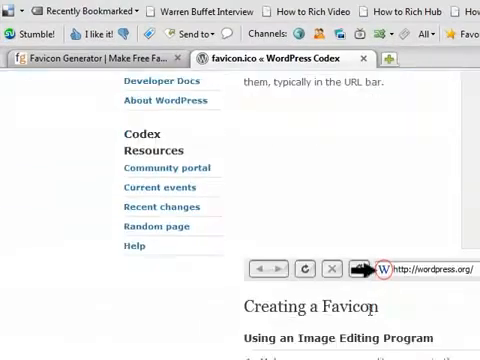
{"action": "scroll", "scroll_direction": "down", "scroll_amount": 3}
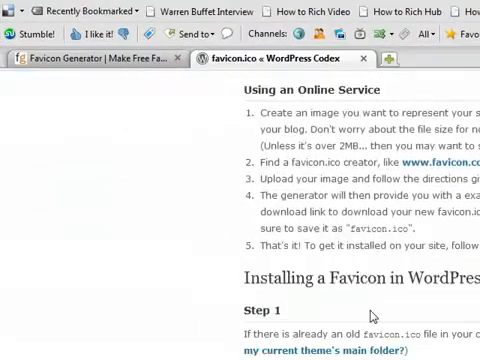
{"action": "scroll", "scroll_direction": "down", "scroll_amount": 3}
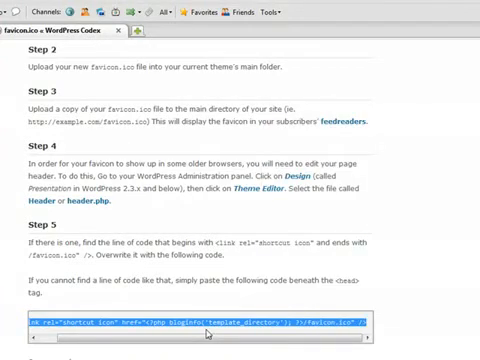
{"action": "scroll", "scroll_direction": "down", "scroll_amount": 3}
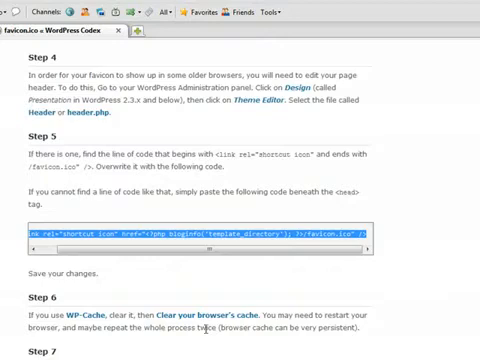
{"action": "left_click", "coordinate": [196, 32]}
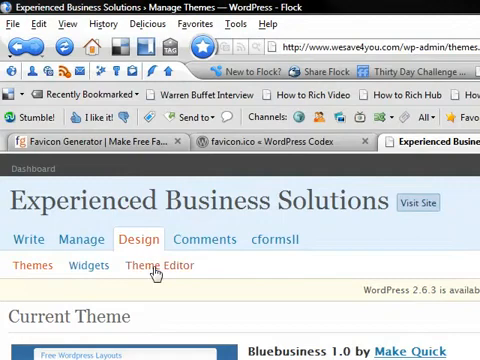
Step: Reach the Theme Editor through the admin's Design section
{"action": "left_click", "coordinate": [158, 264]}
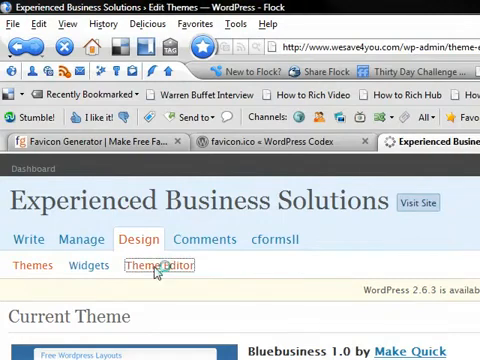
{"action": "left_click", "coordinate": [160, 264]}
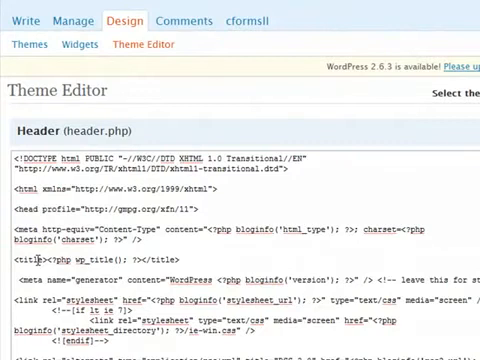
Step: Add the <link rel="shortcut icon" ...template_directory.../favicon.ico"> line in header.php's head and update the file
{"action": "scroll", "scroll_direction": "down", "scroll_amount": 3}
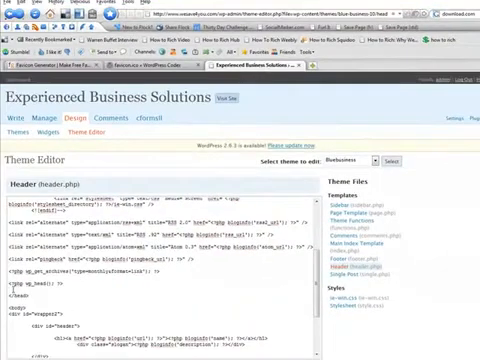
{"action": "type", "text": "<link rel=\"shortcut icon\" href=\"<?php bloginfo('template_directory'); ?>/favicon.ico\" />"}
{"action": "type", "text": "<link rel=\"shortcut icon\" href=\"/favicon.ico\" >"}
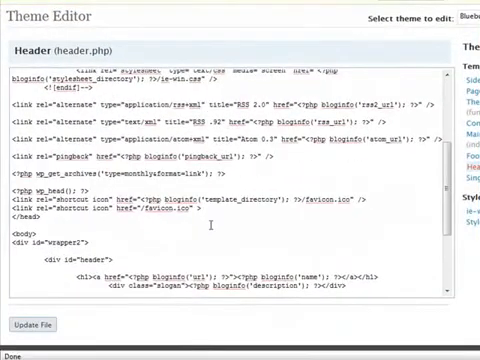
{"action": "left_click", "coordinate": [32, 324]}
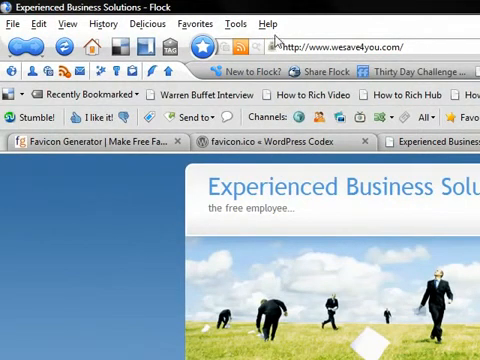
{"action": "mouse_move", "coordinate": [92, 300]}
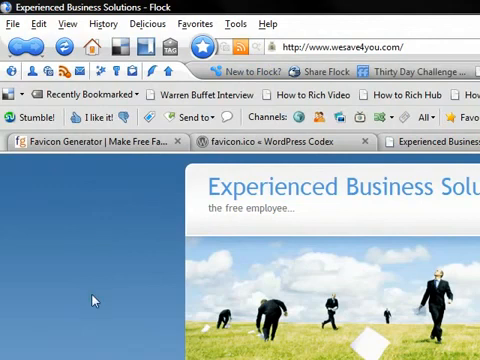